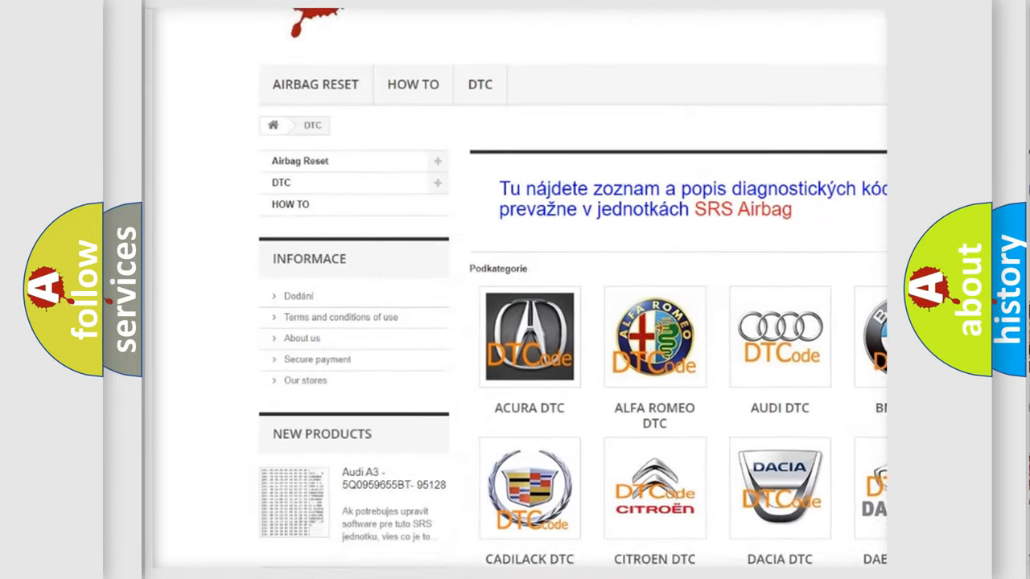
scroll("down", 3)
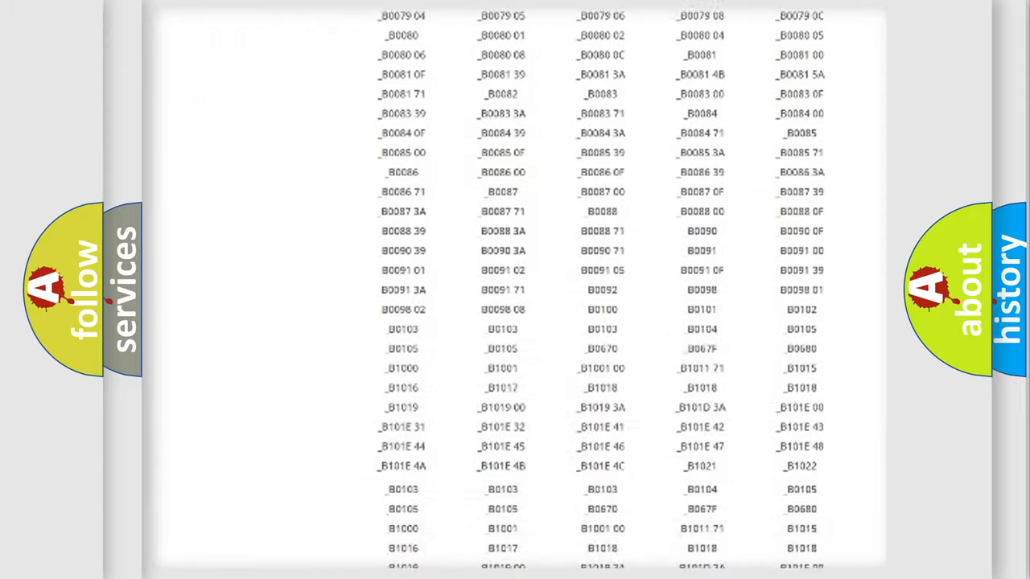
scroll("up", 3)
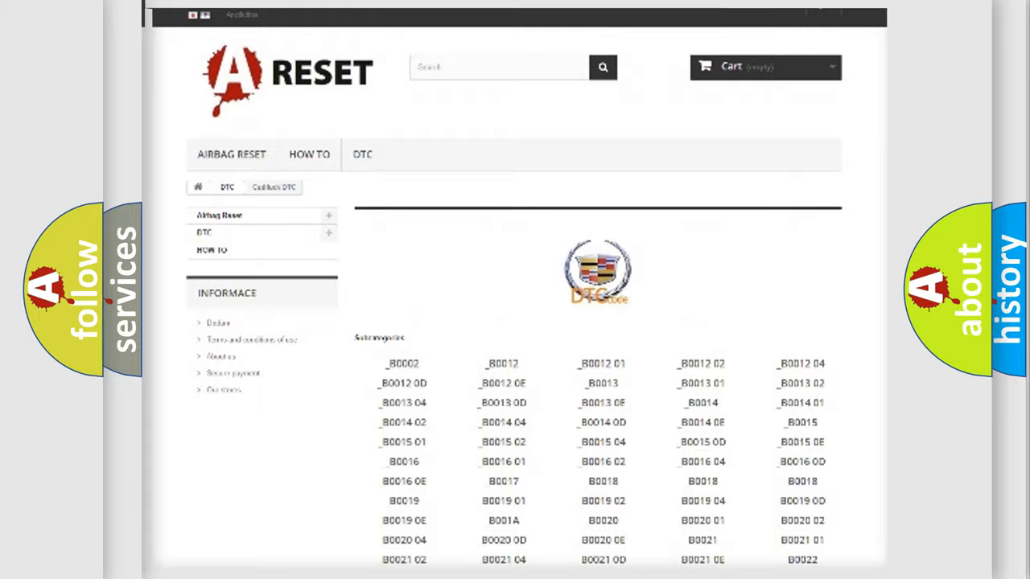